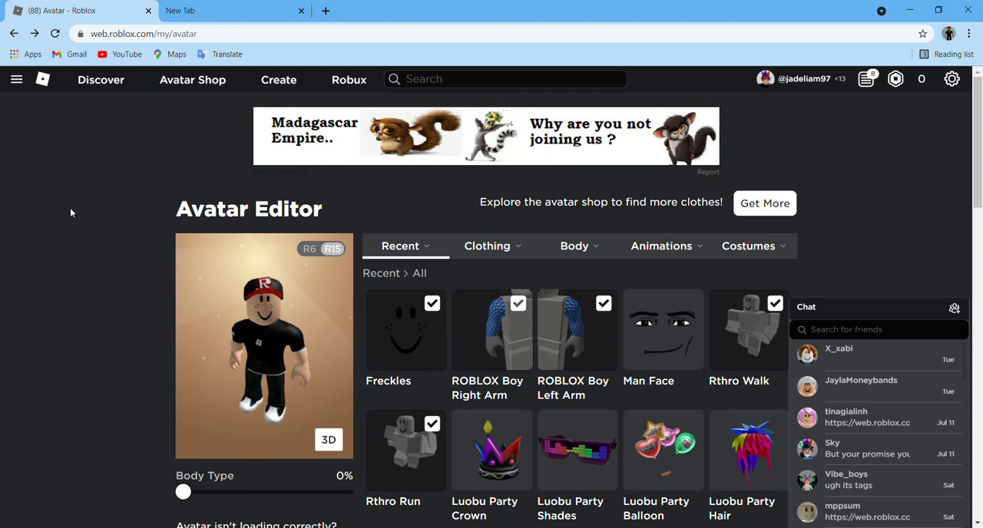
mouse_move(557, 430)
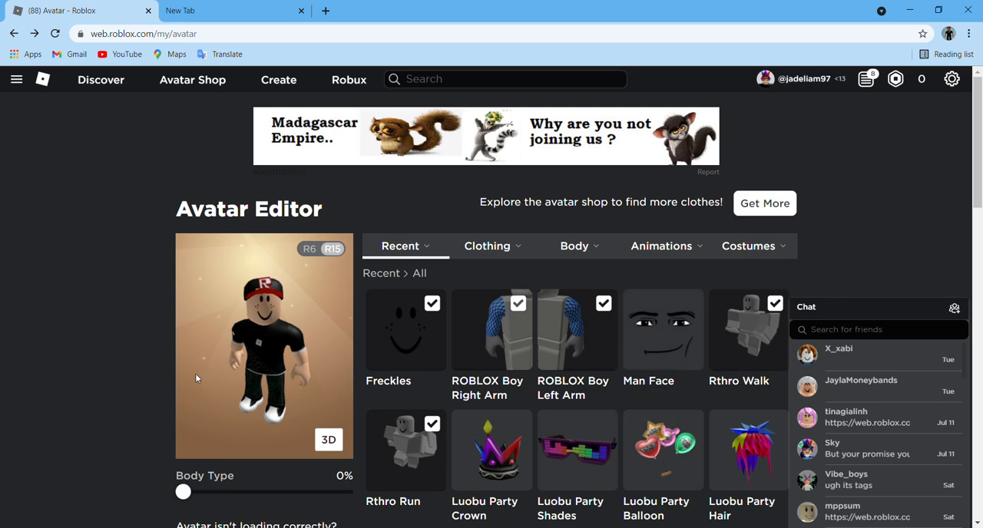
mouse_move(208, 334)
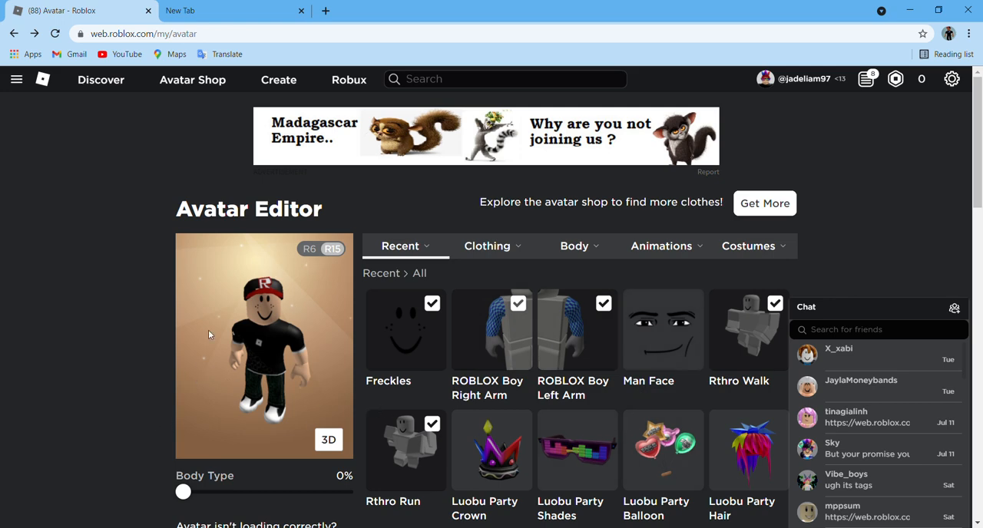
Show the Body category's list of part options in the Avatar Editor.
scroll("down", 3)
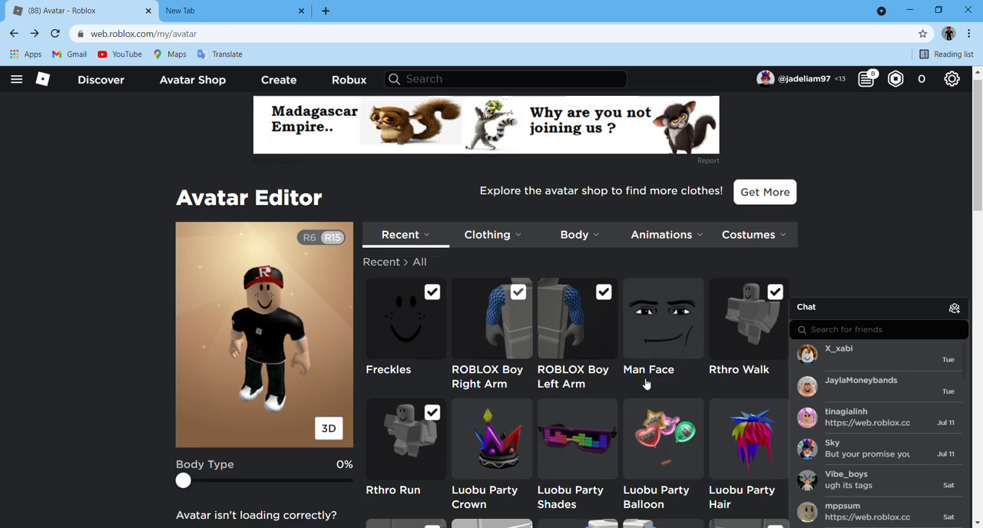
left_click(574, 182)
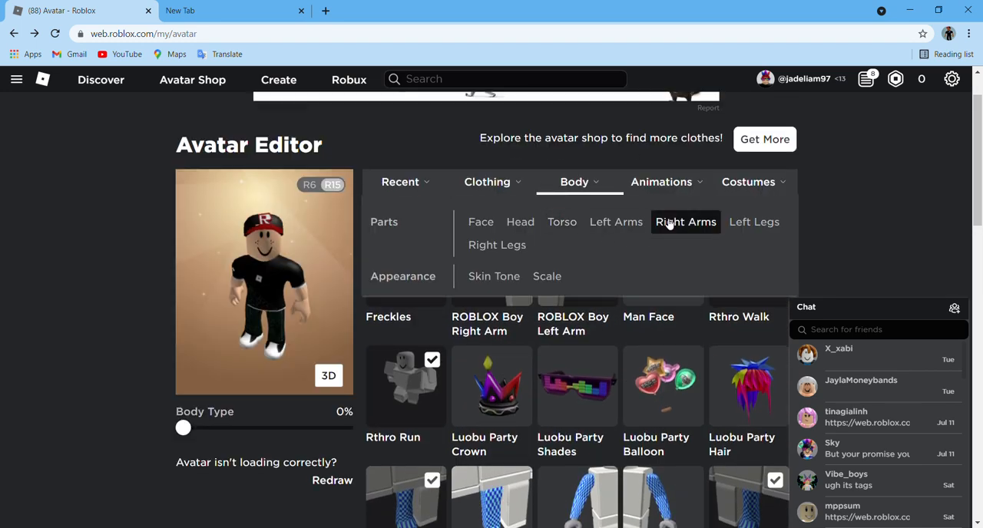
List the owned Right Arms, where ROBLOX Boy Right Arm is equipped.
left_click(685, 221)
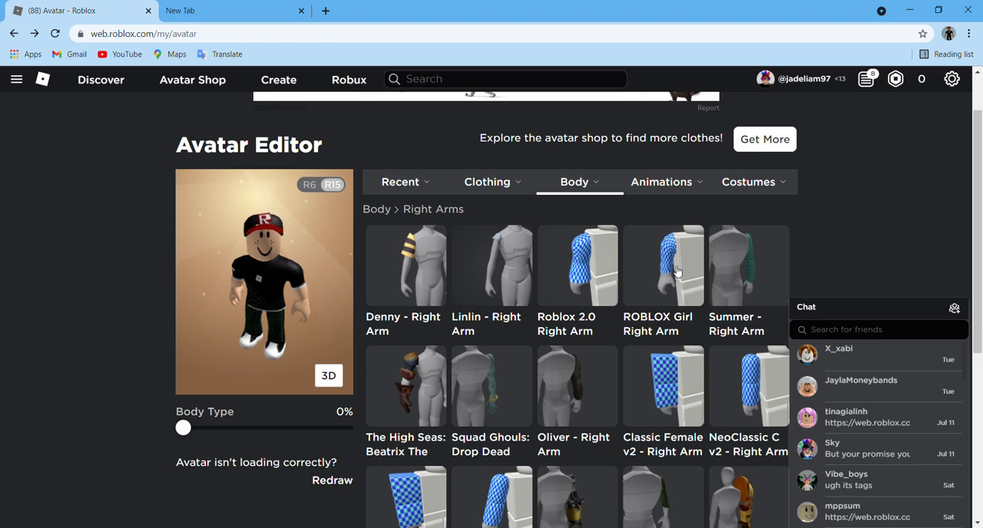
scroll("down", 3)
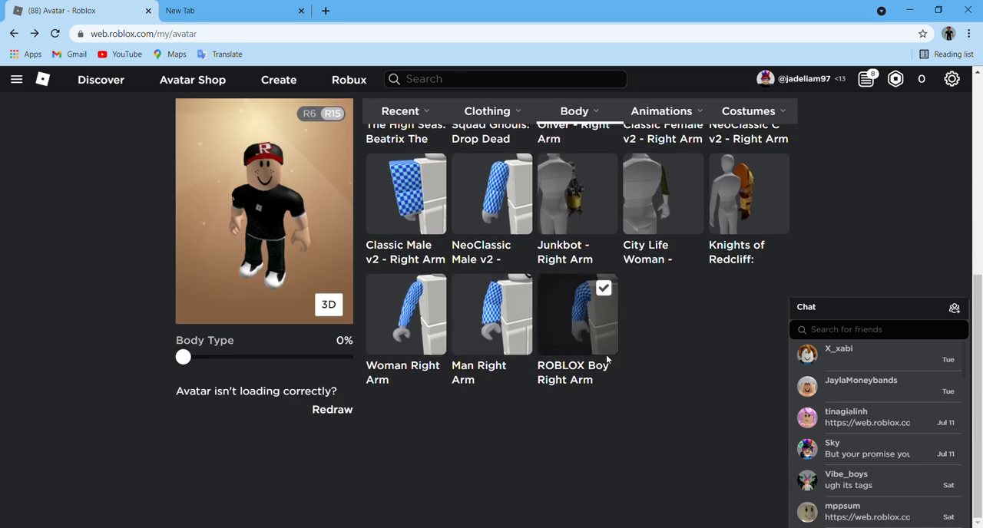
scroll("up", 3)
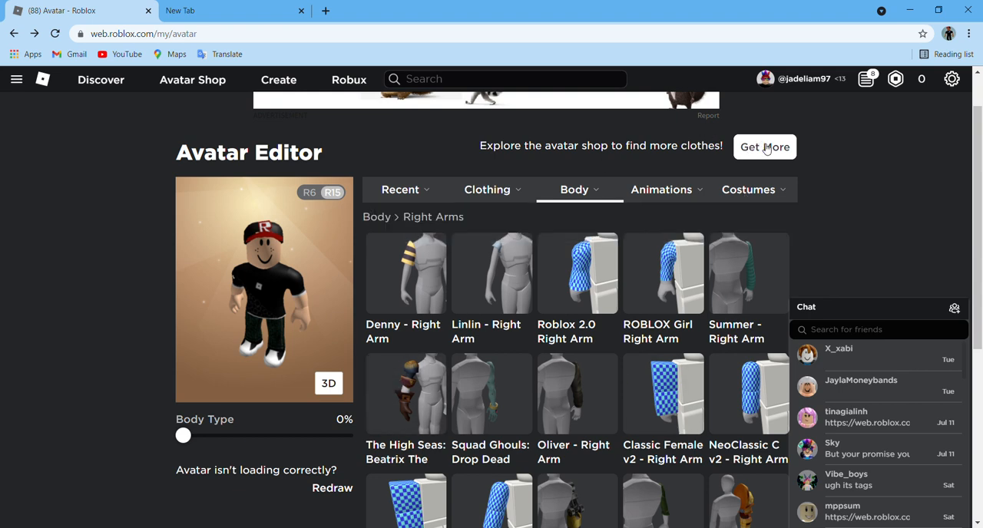
Search the Avatar Shop for 'boy' and open the free ROBLOX Boy bundle page.
left_click(764, 147)
type("b")
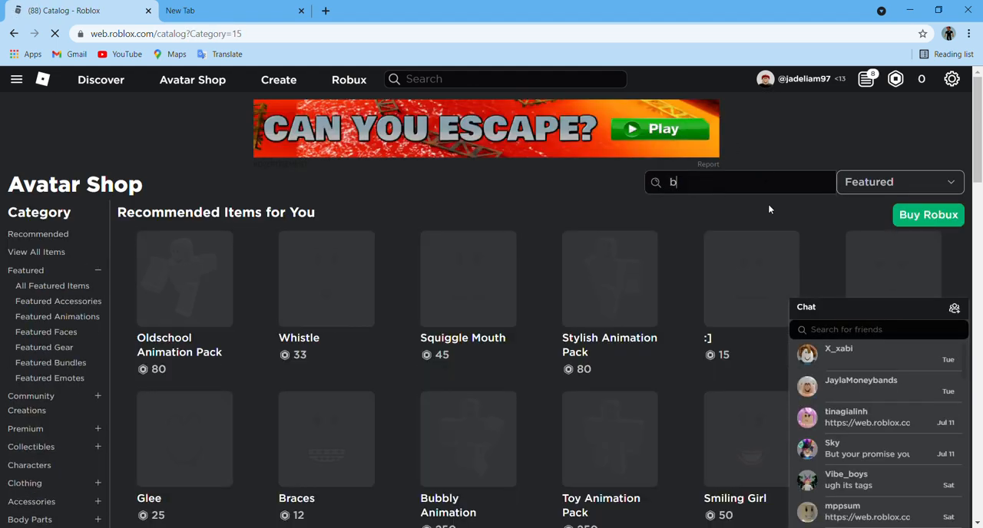
type("oy")
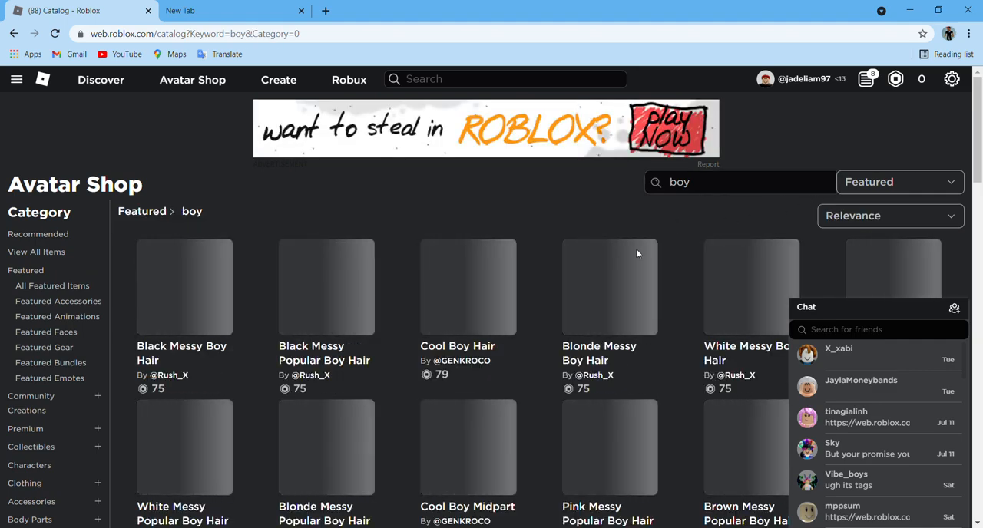
scroll("down", 3)
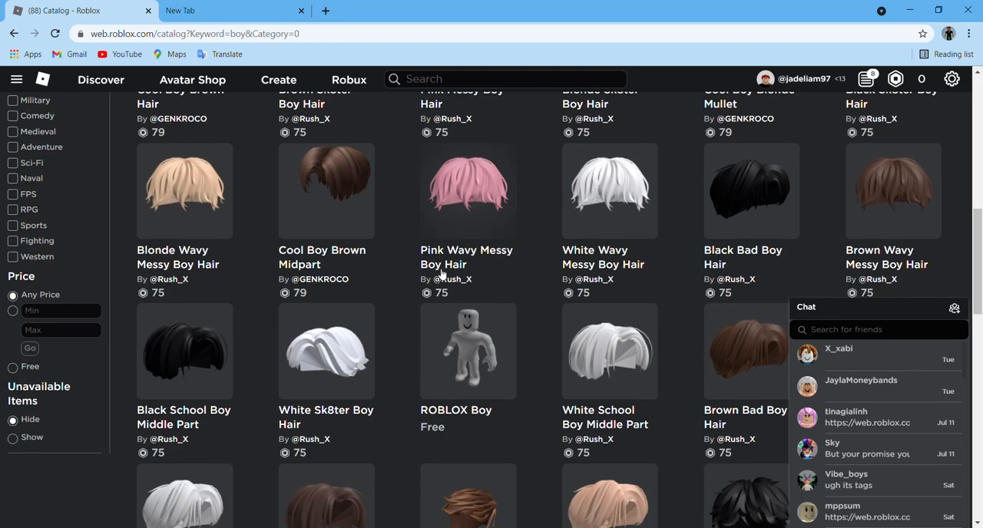
left_click(467, 352)
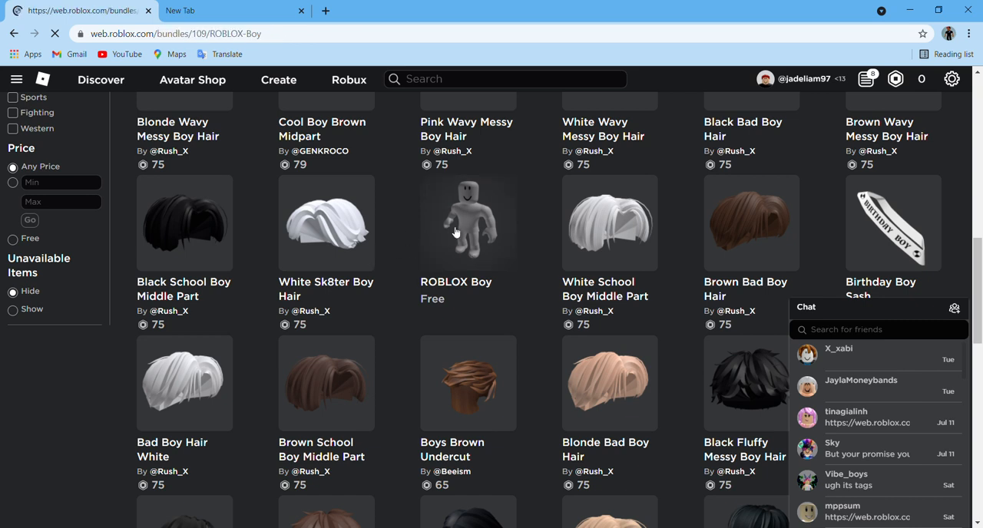
Search the Avatar Shop for 'woman' and open the owned Woman bundle page.
left_click(466, 222)
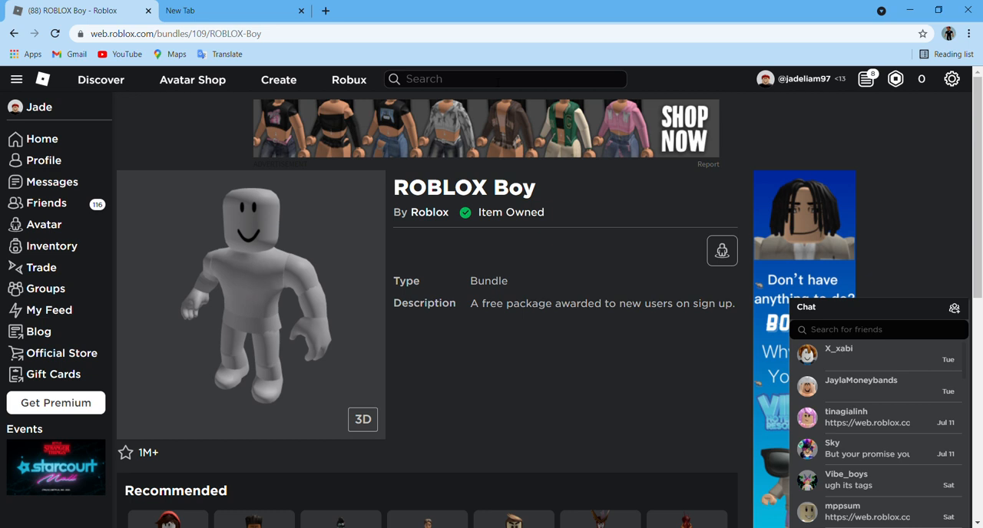
type("woman")
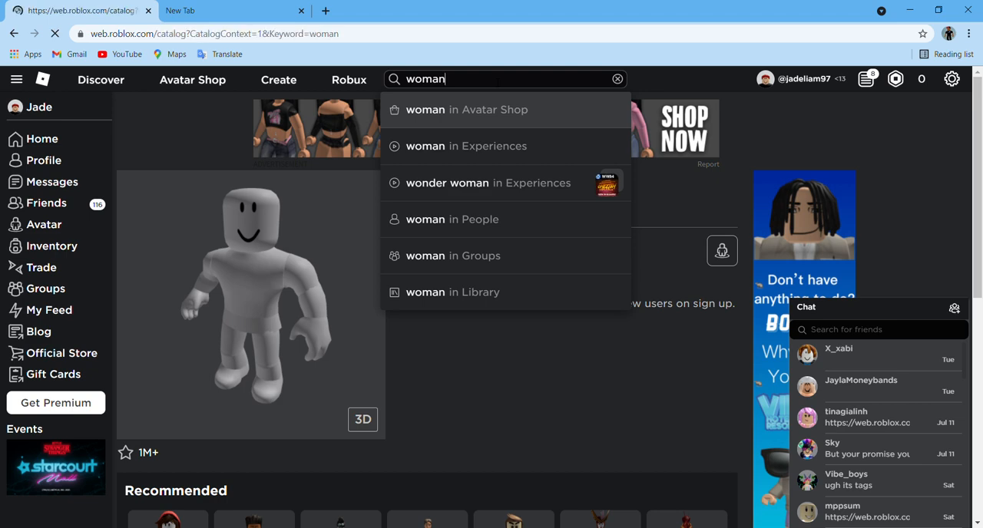
left_click(466, 111)
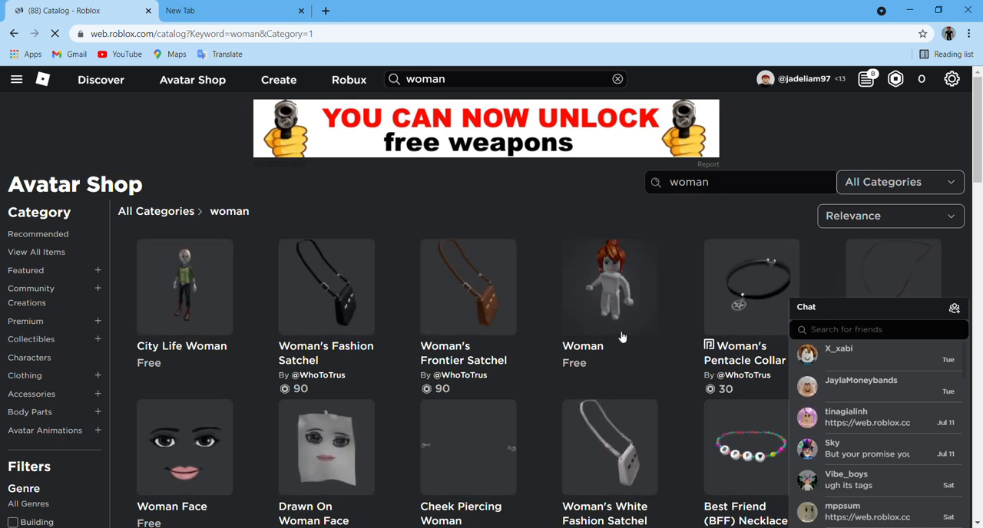
left_click(608, 285)
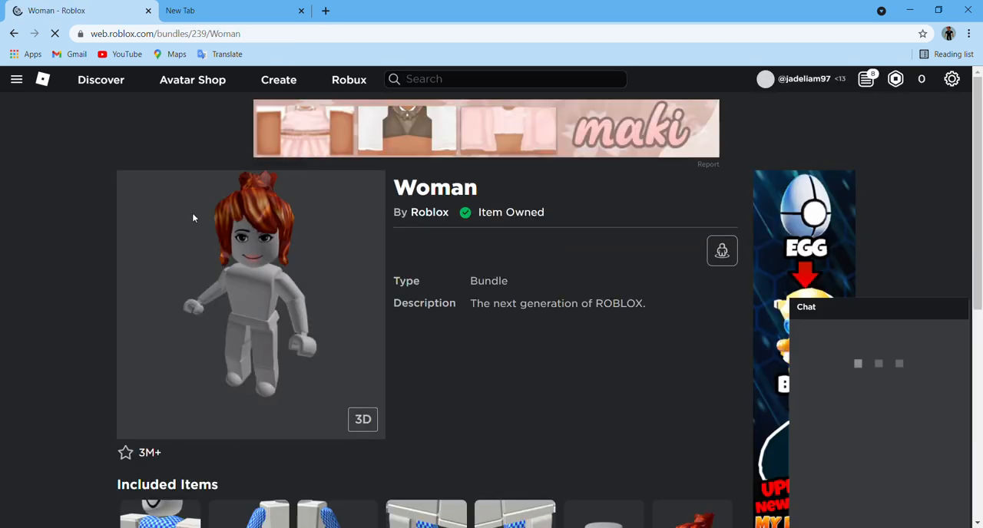
Browse the Woman bundle page and its recommended bundles.
left_click(806, 307)
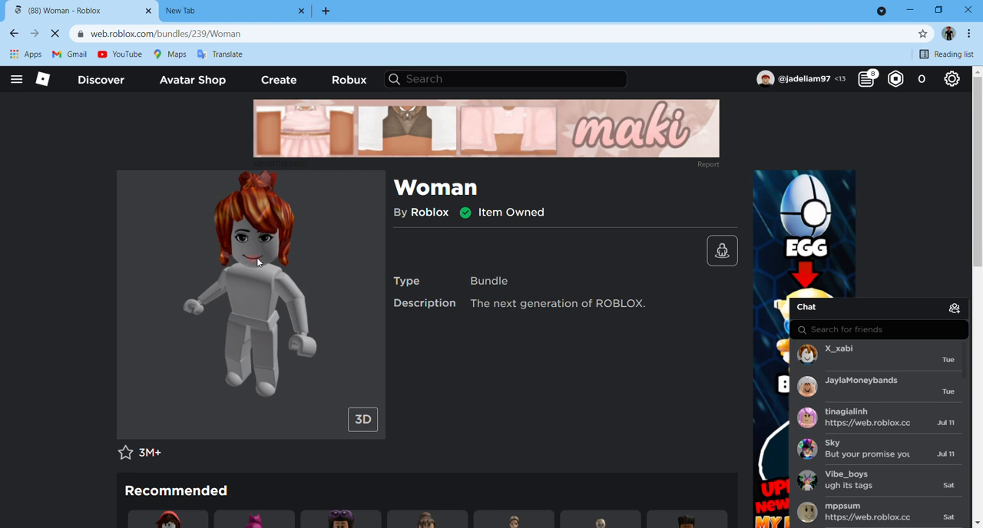
scroll("down", 3)
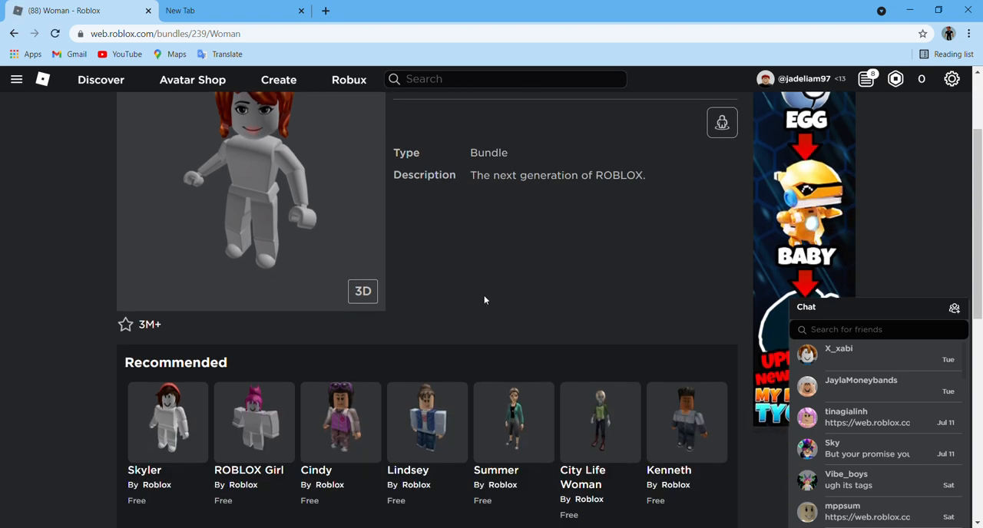
scroll("up", 3)
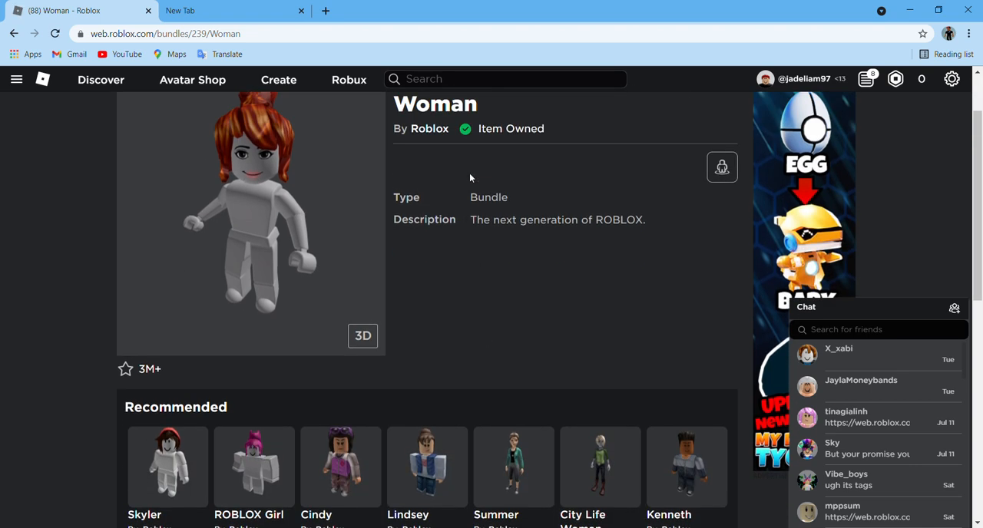
scroll("up", 3)
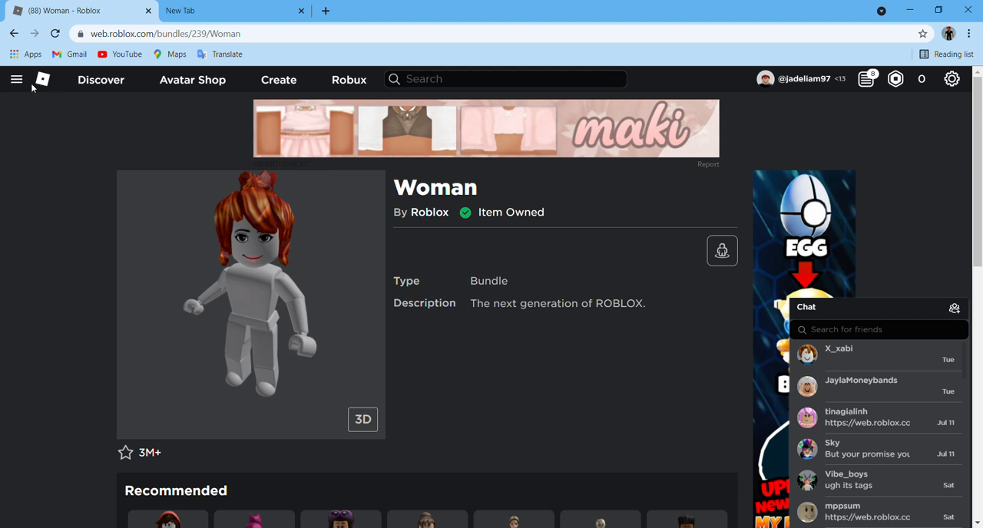
Return to the Avatar Editor through the site's navigation menu.
left_click(17, 78)
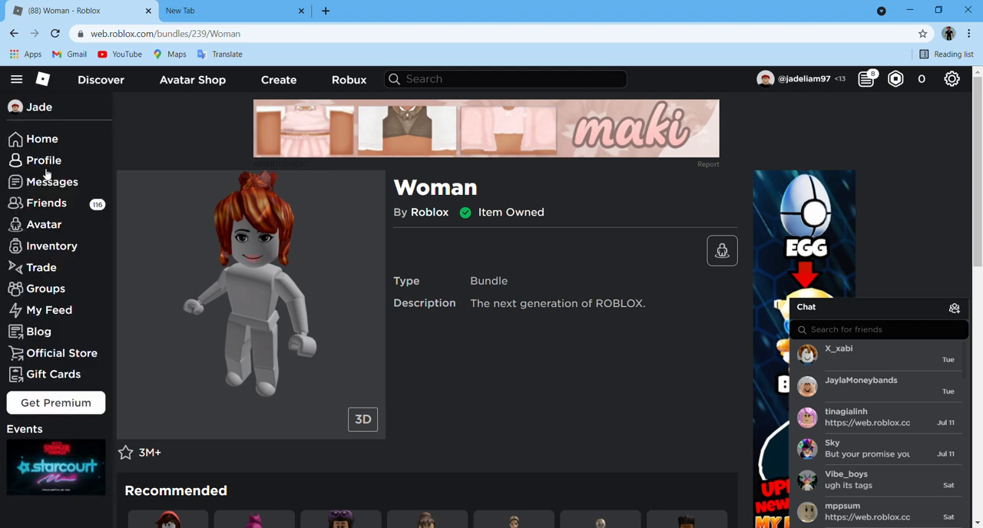
left_click(43, 225)
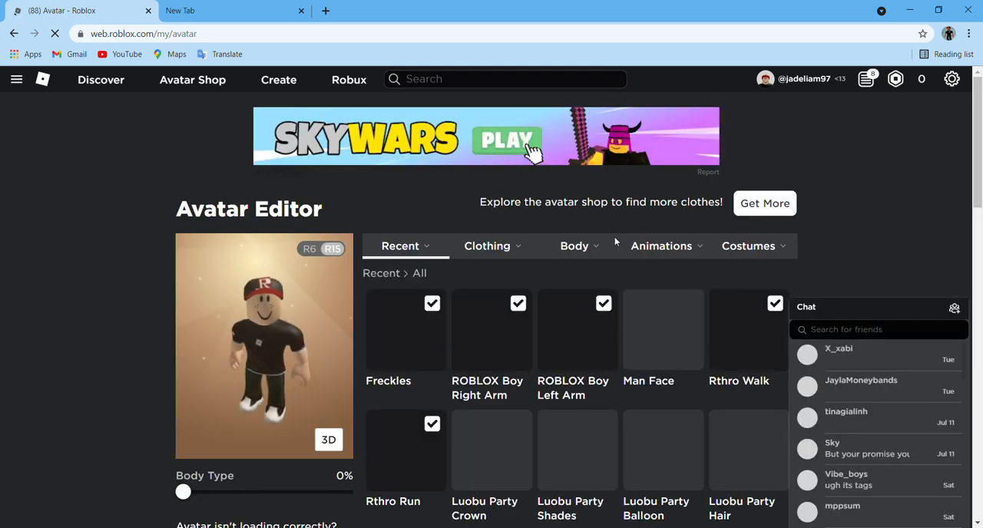
Browse the avatar's owned Shirts under the Clothing category.
left_click(575, 246)
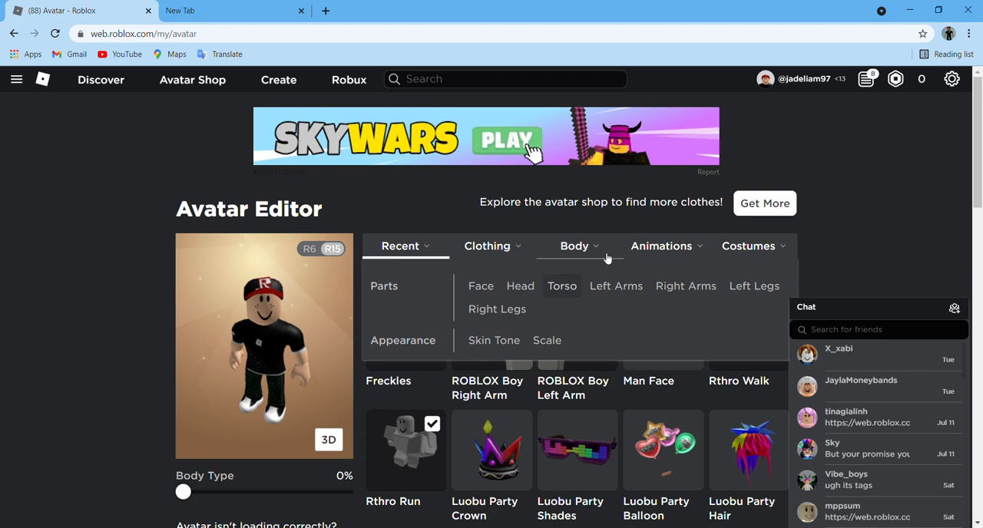
left_click(486, 246)
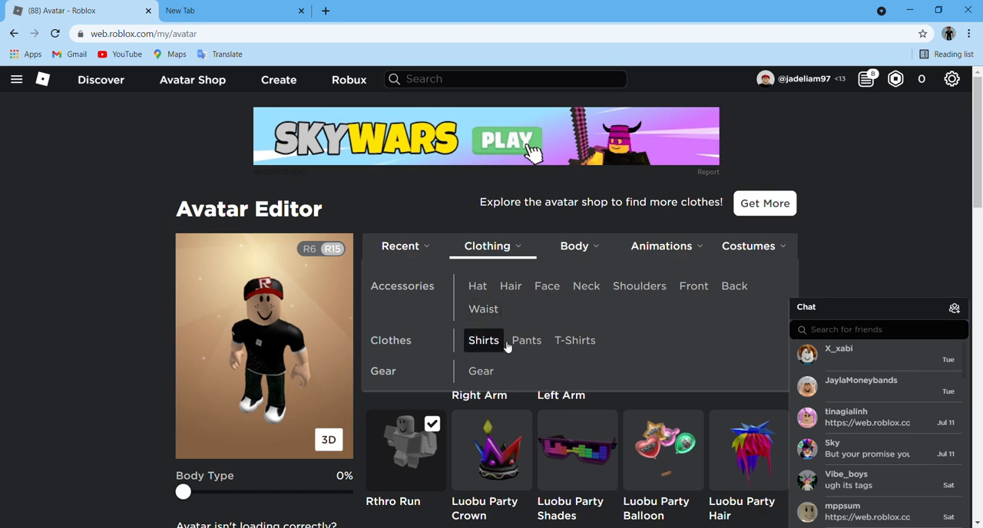
left_click(483, 341)
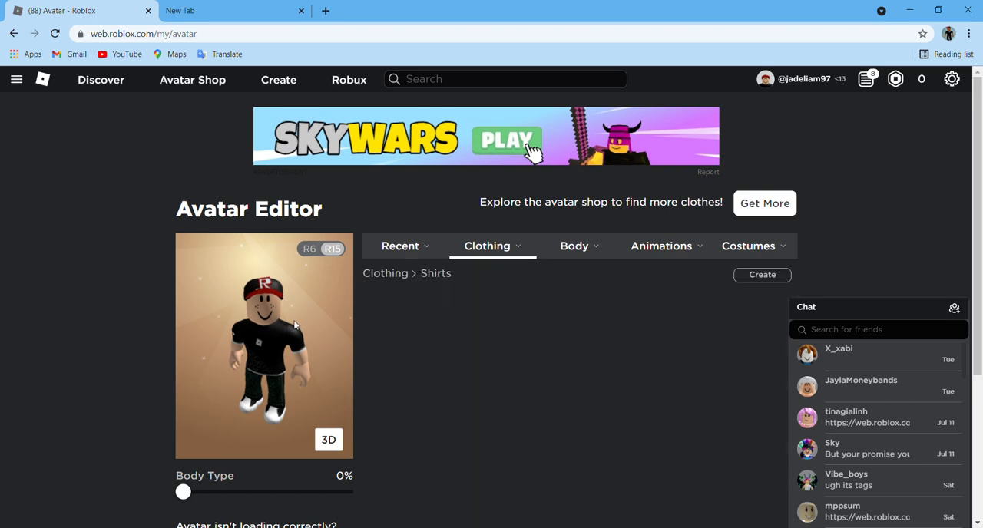
scroll("down", 3)
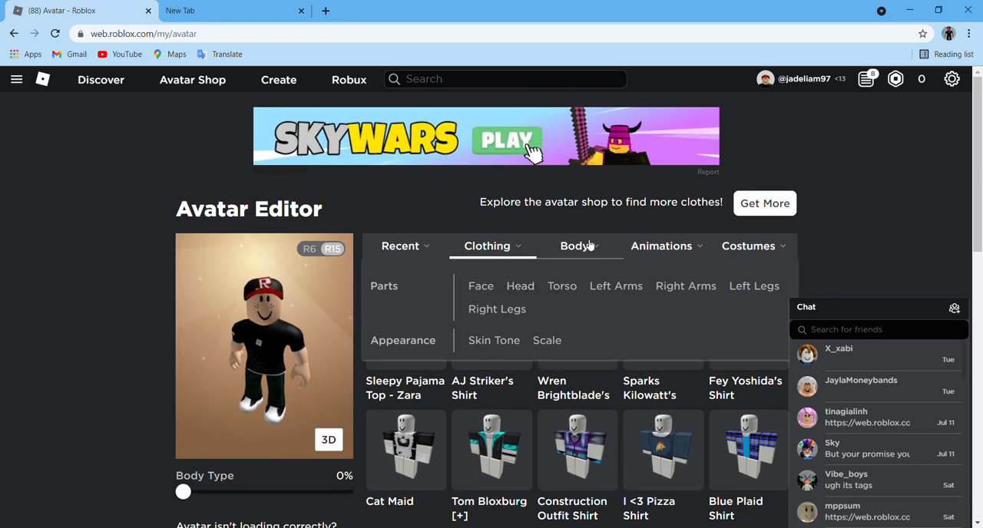
Show the owned Pants, confirming Dark Green Jeans are currently worn.
left_click(486, 245)
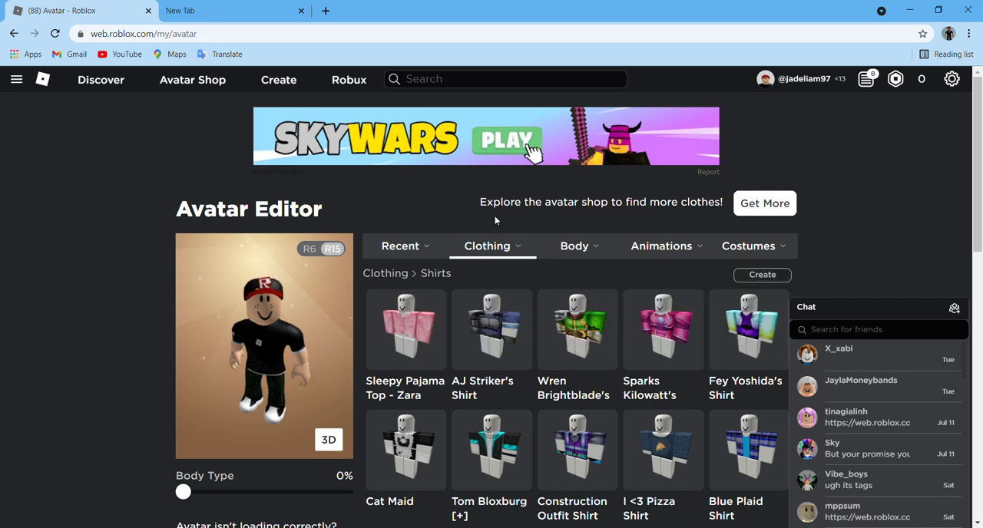
left_click(487, 246)
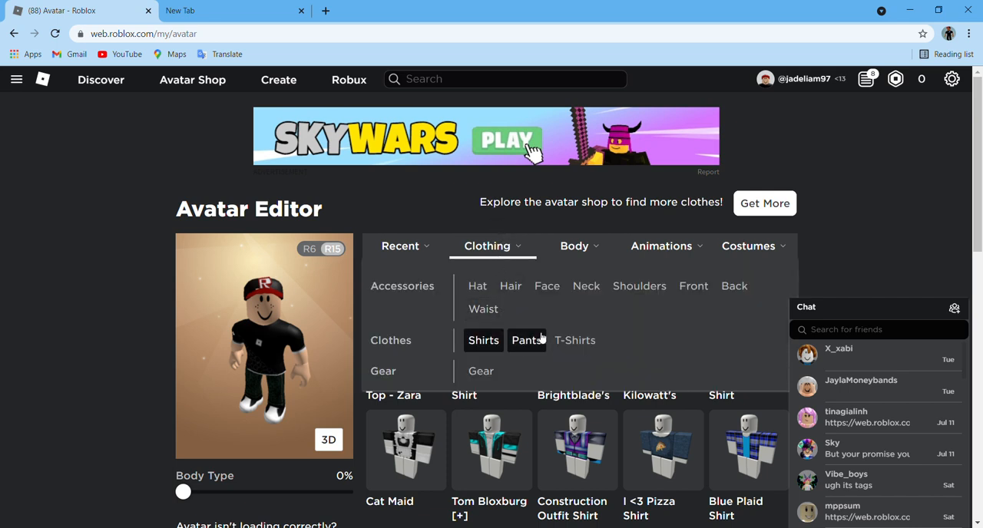
left_click(527, 341)
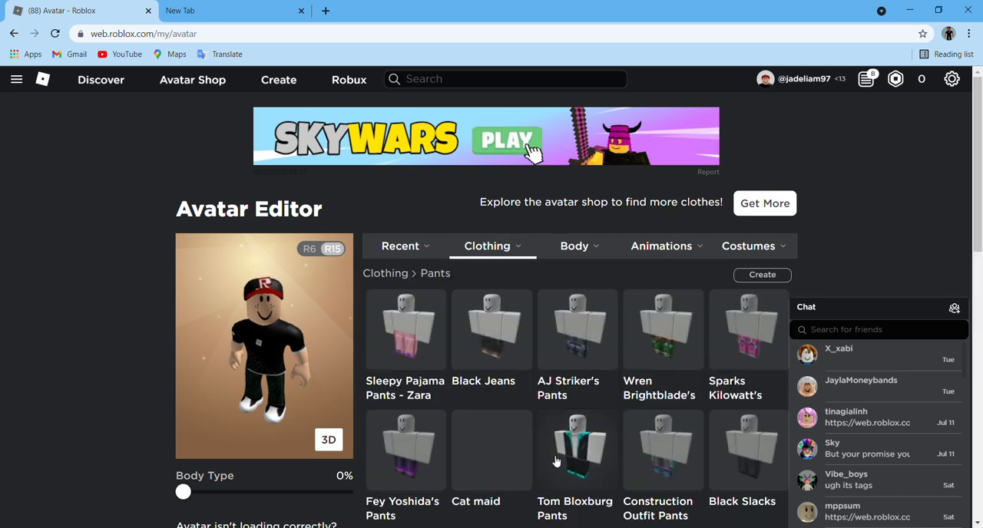
scroll("down", 3)
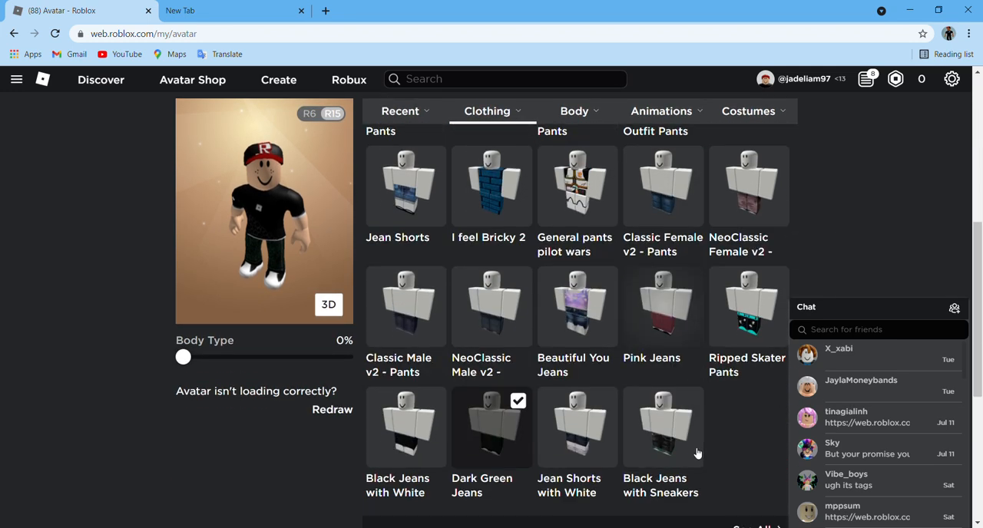
mouse_move(494, 449)
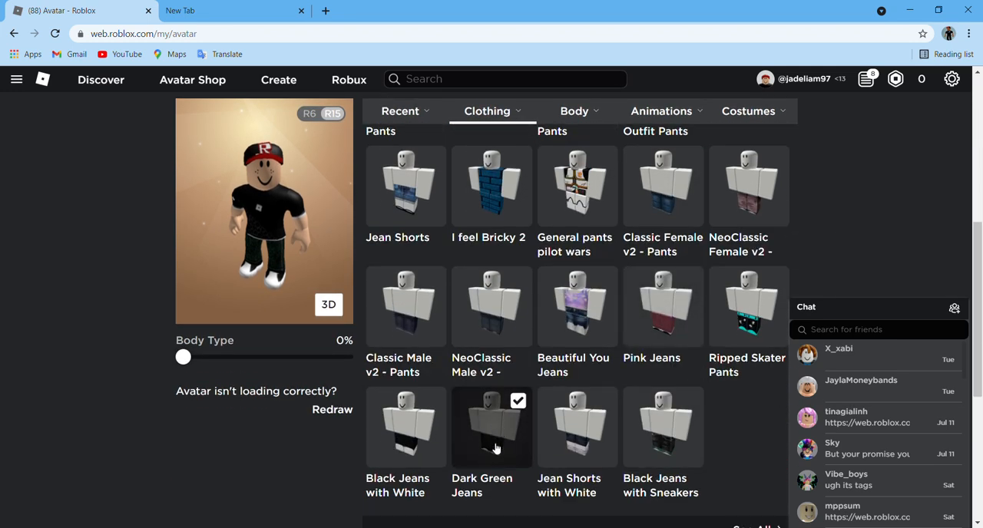
scroll("up", 3)
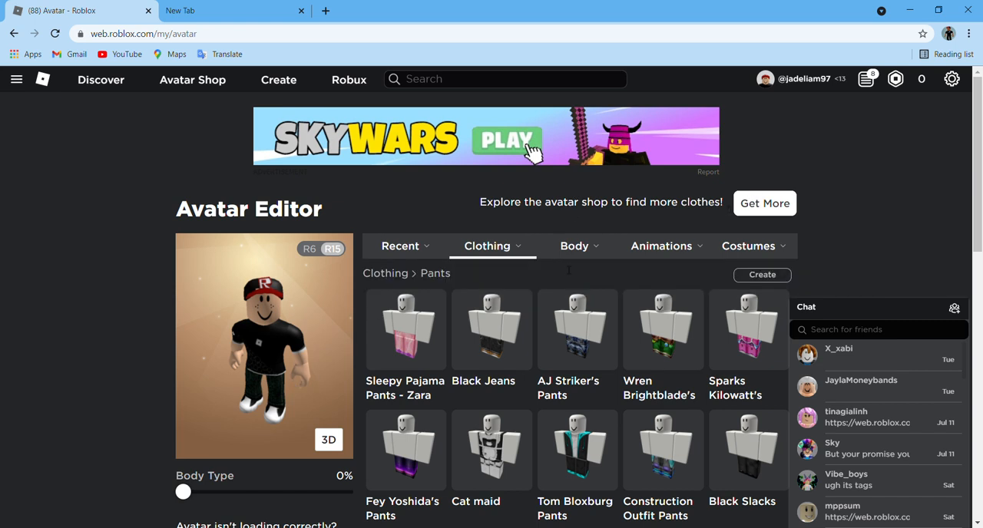
Show the Skin Tone palette under Body, with the light tan tone applied.
left_click(574, 246)
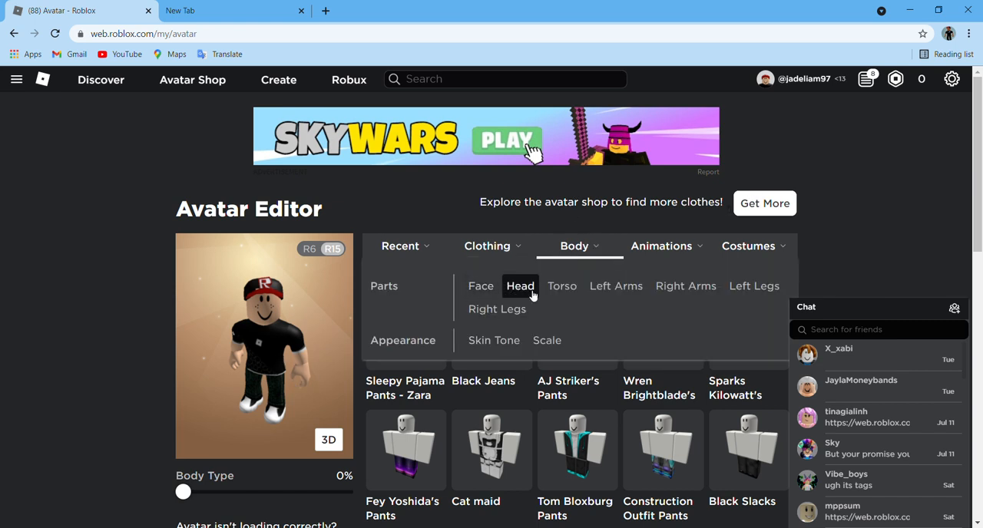
left_click(495, 341)
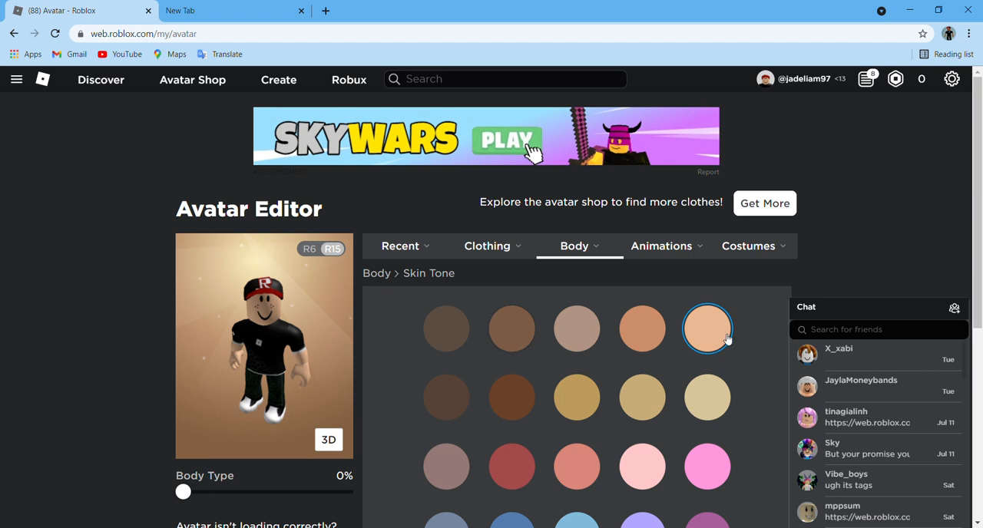
left_click(574, 246)
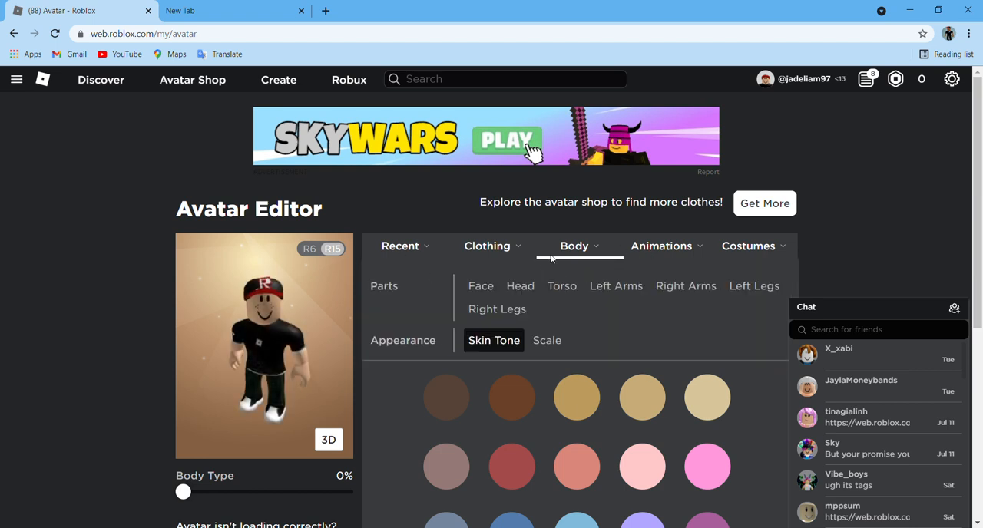
left_click(481, 286)
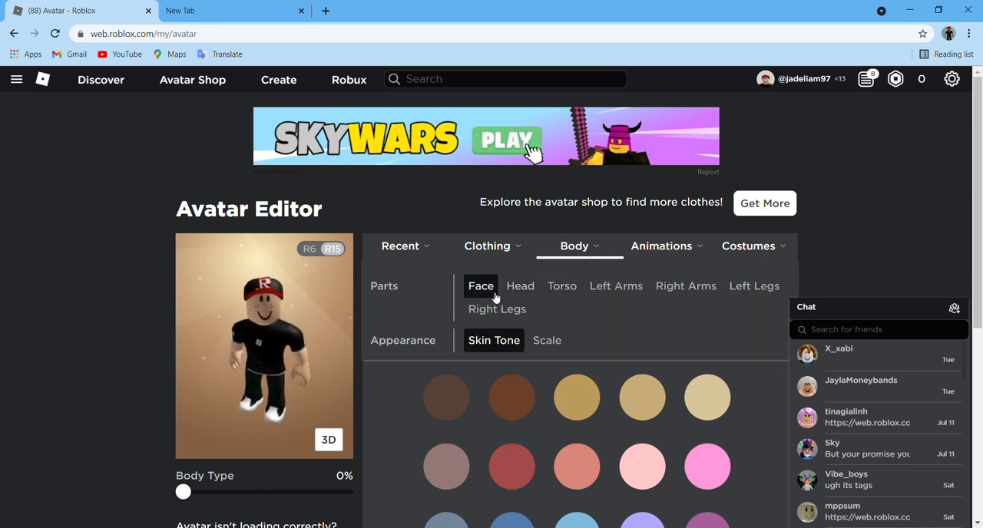
Browse the owned Faces and equip the Freckles face on the avatar.
left_click(481, 286)
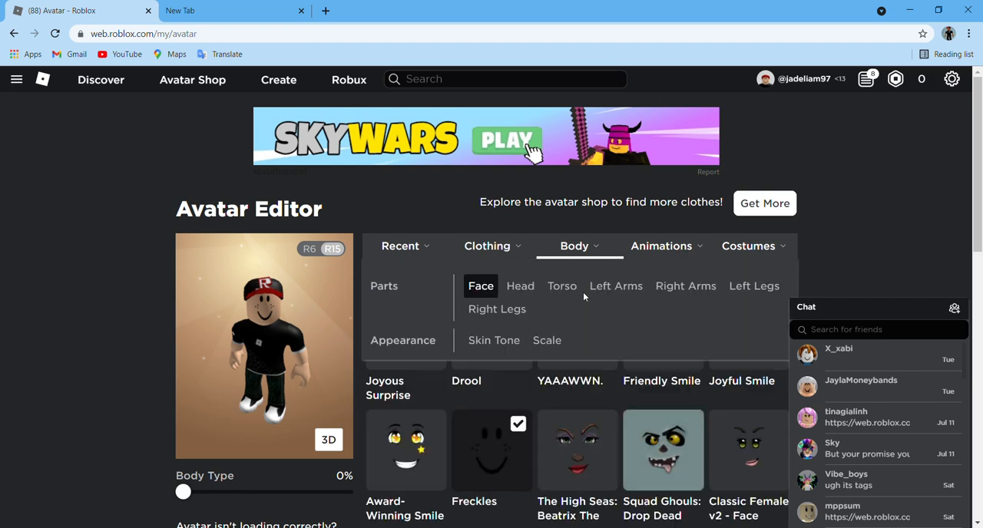
left_click(481, 286)
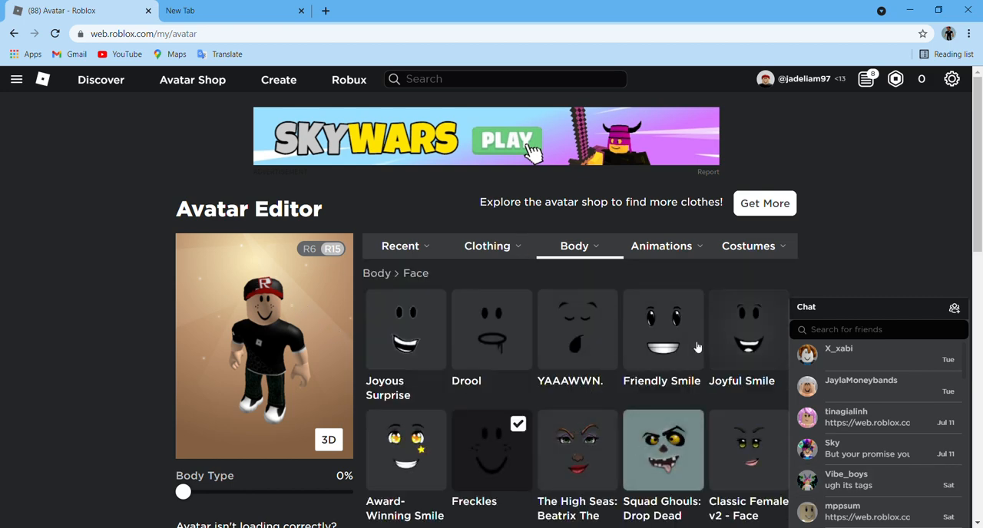
scroll("down", 3)
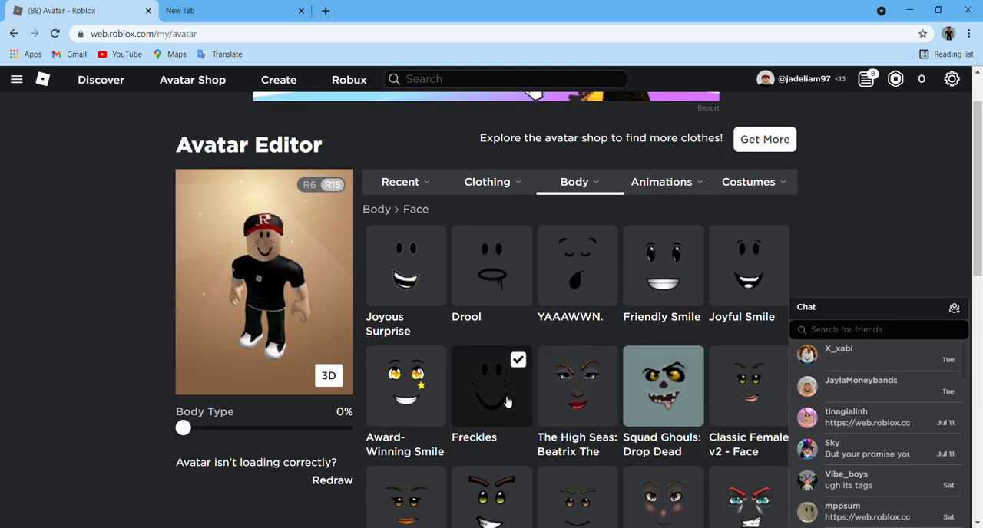
scroll("down", 3)
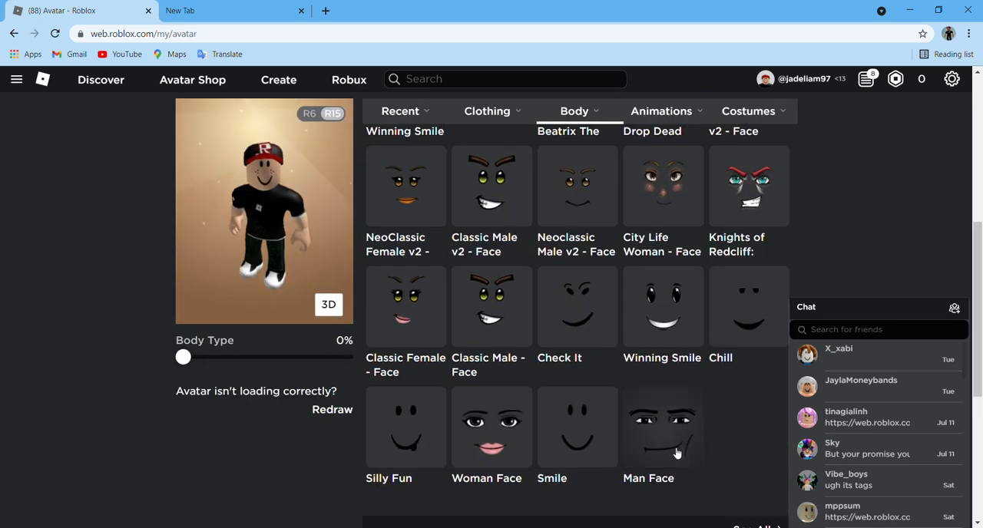
scroll("up", 3)
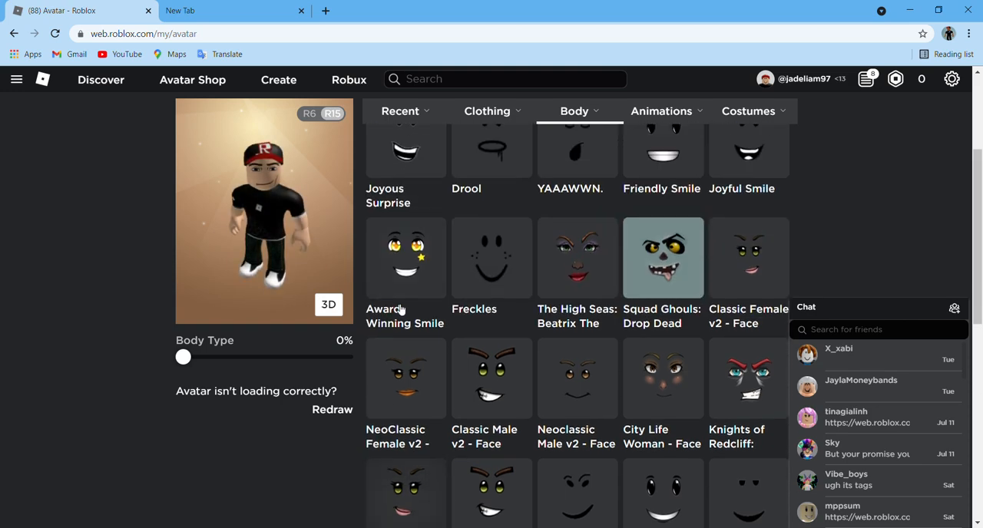
scroll("up", 3)
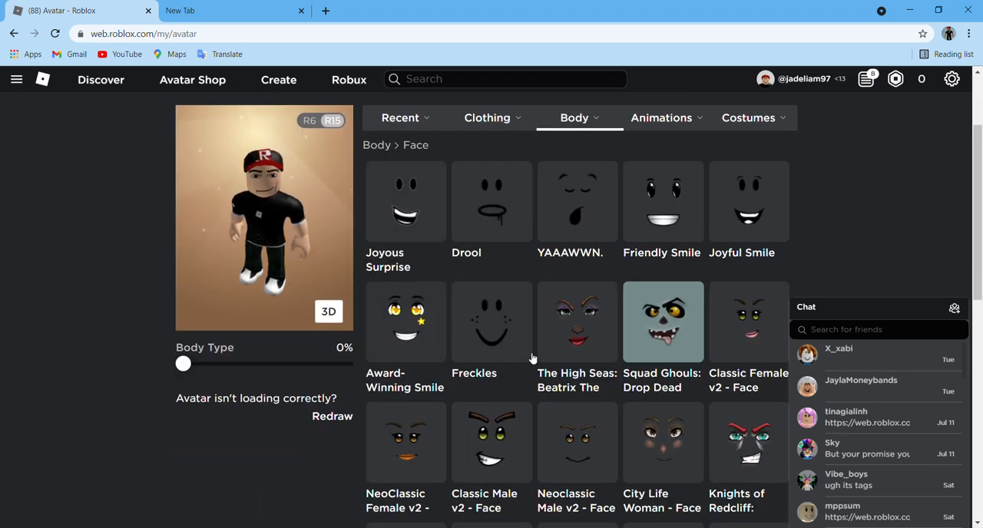
left_click(491, 322)
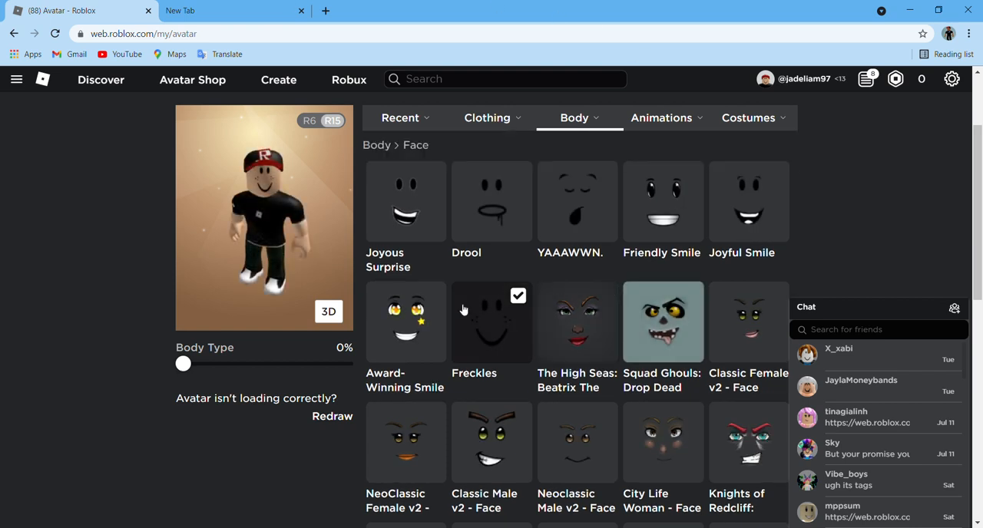